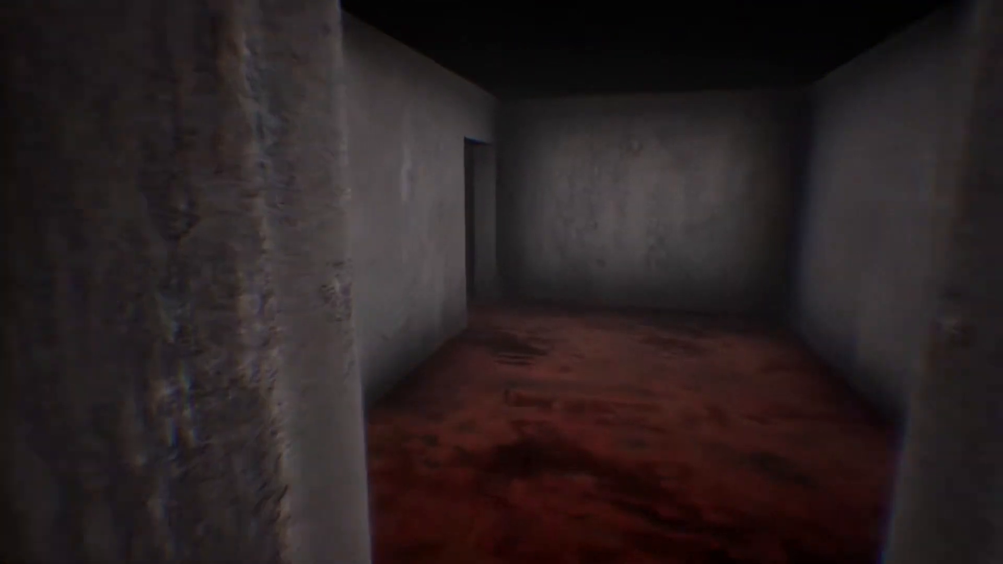
pyautogui.moveTo(501, 282)
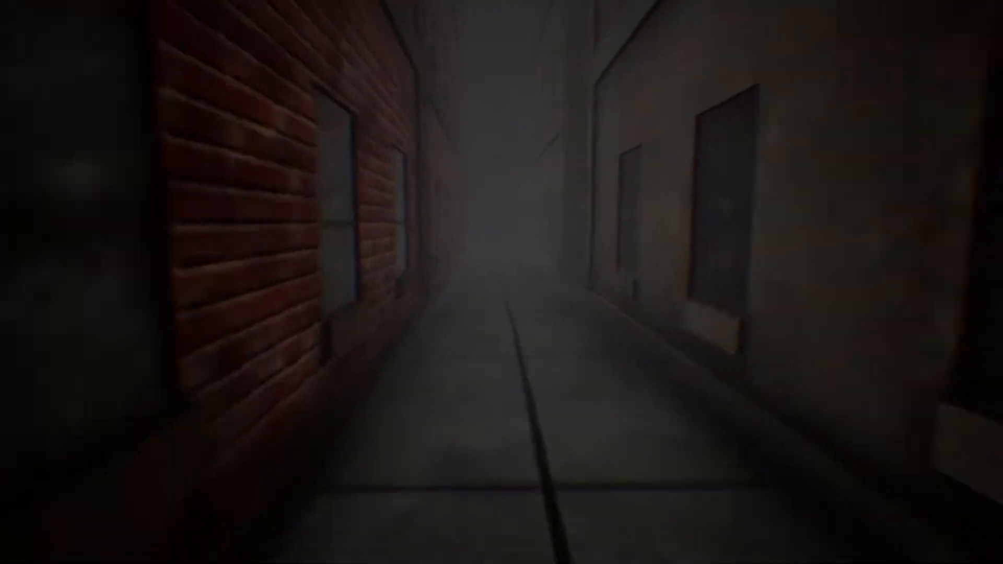
pyautogui.moveTo(501, 282)
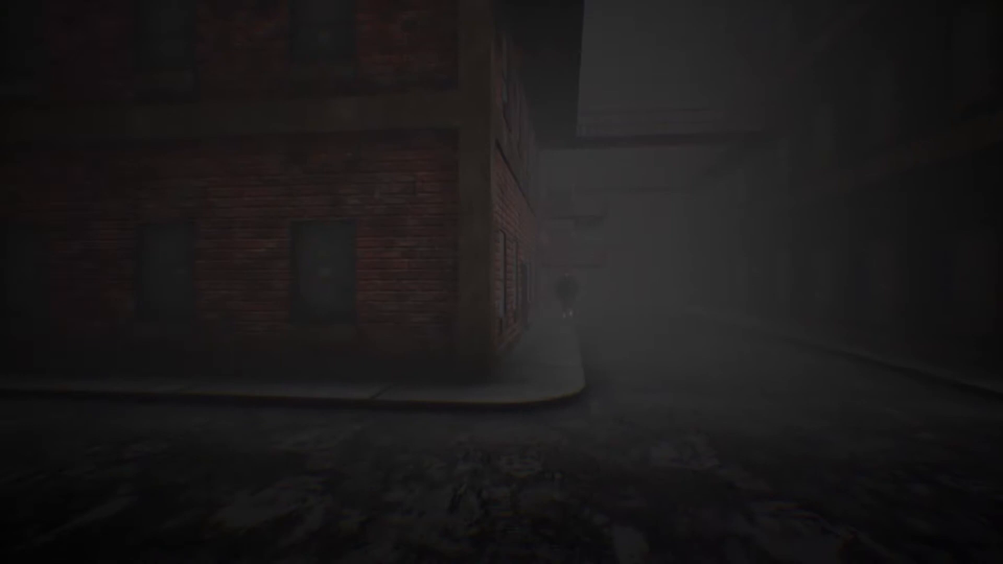
pyautogui.moveTo(502, 282)
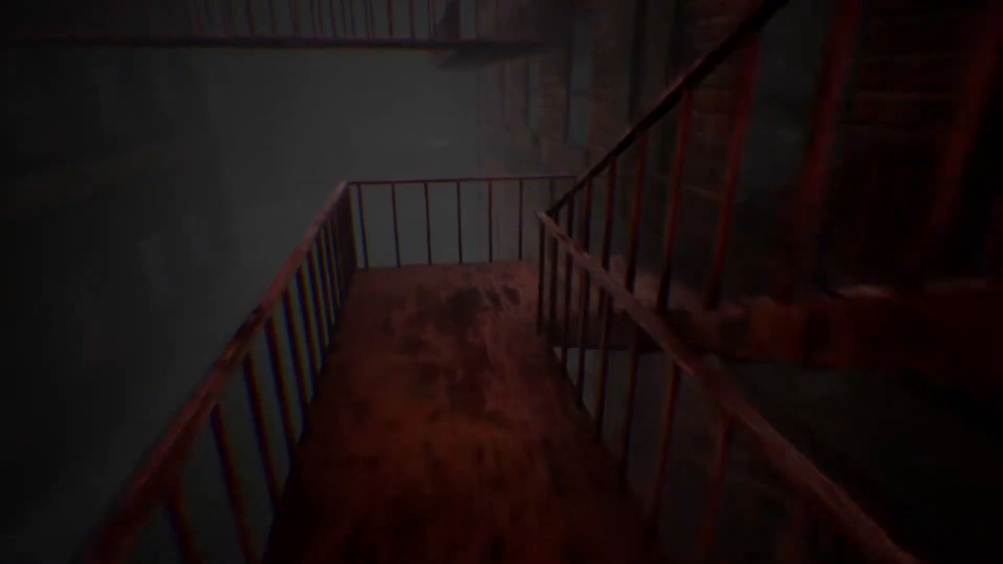
pyautogui.moveTo(502, 282)
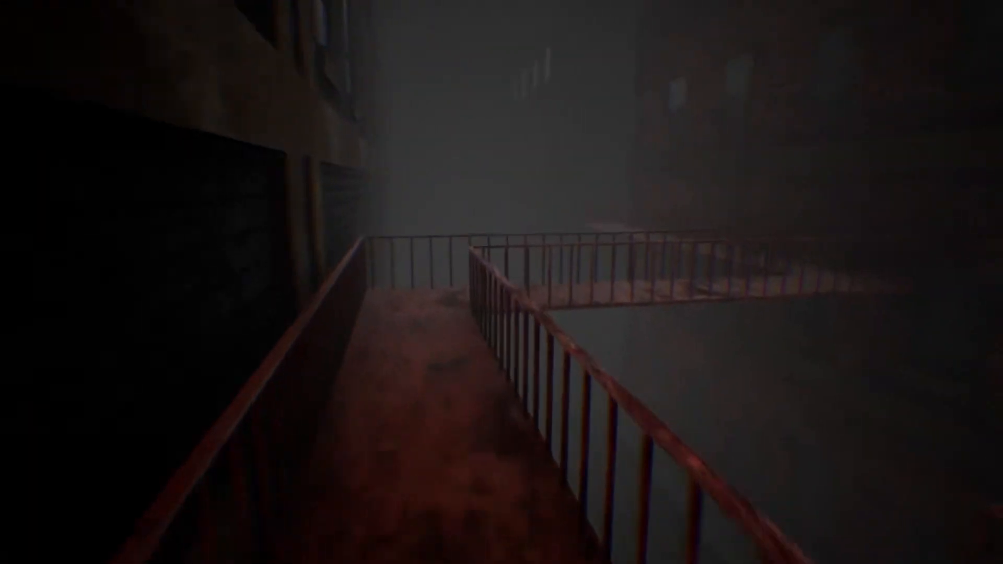
pyautogui.moveTo(502, 282)
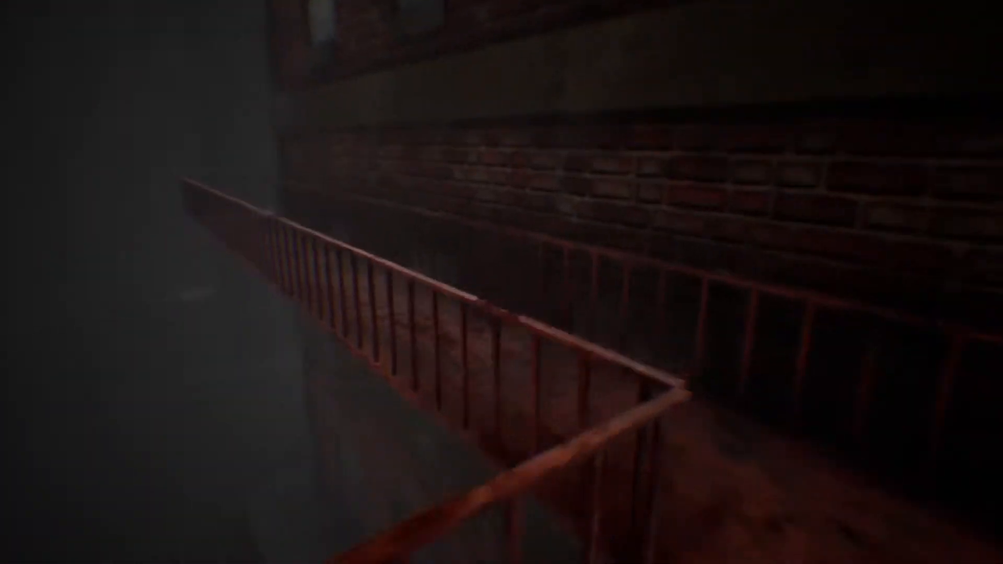
pyautogui.moveTo(501, 282)
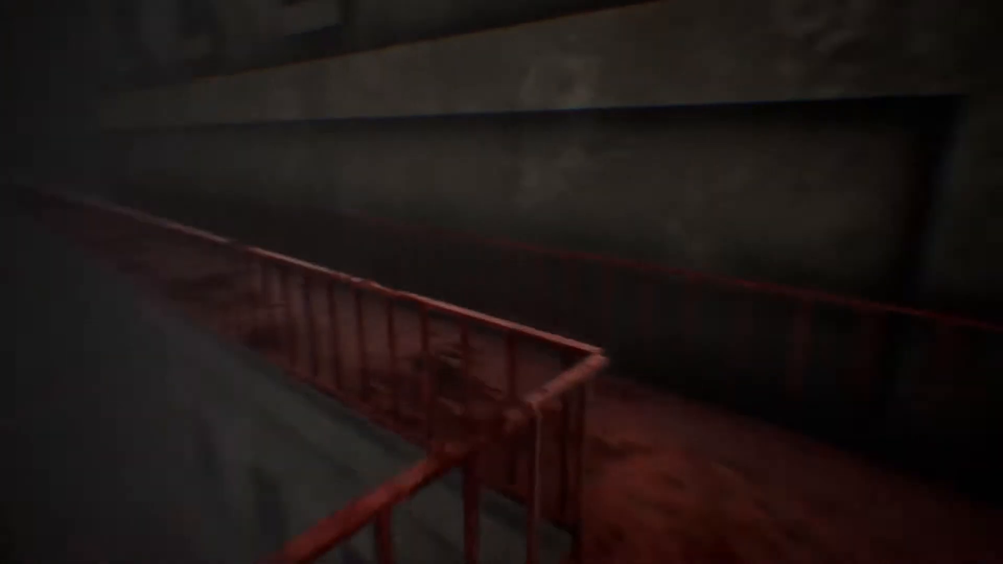
pyautogui.moveTo(501, 282)
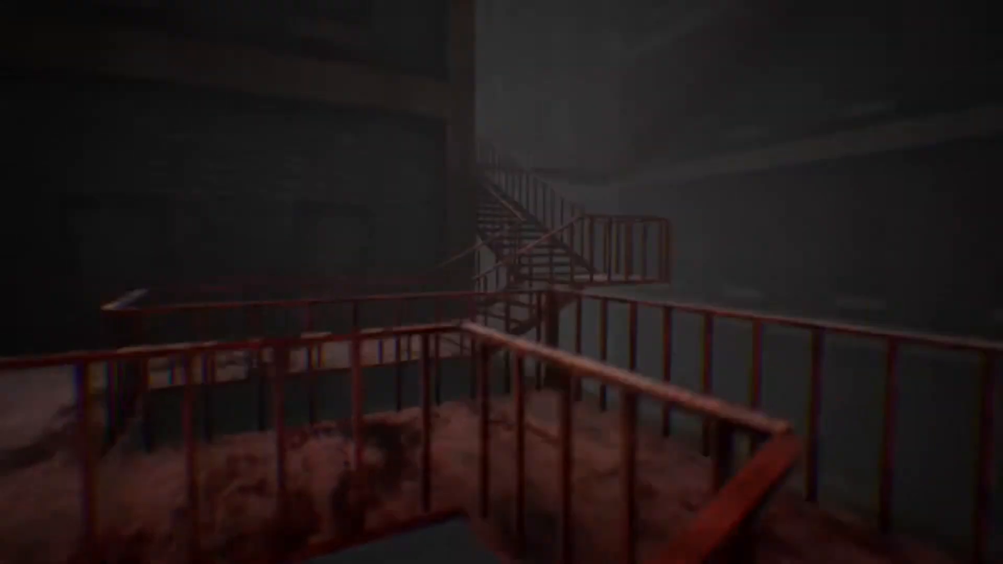
pyautogui.moveTo(501, 282)
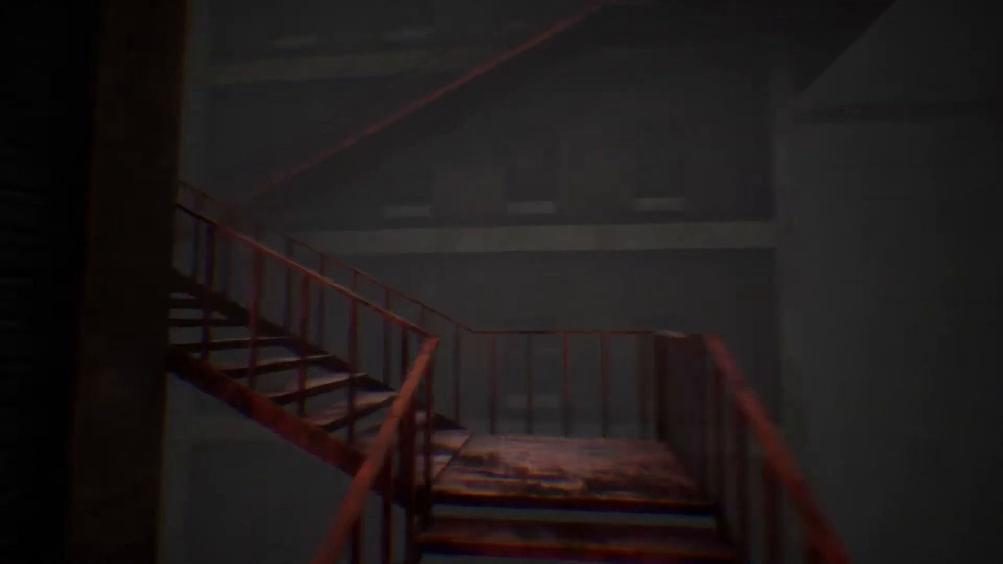
pyautogui.moveTo(502, 282)
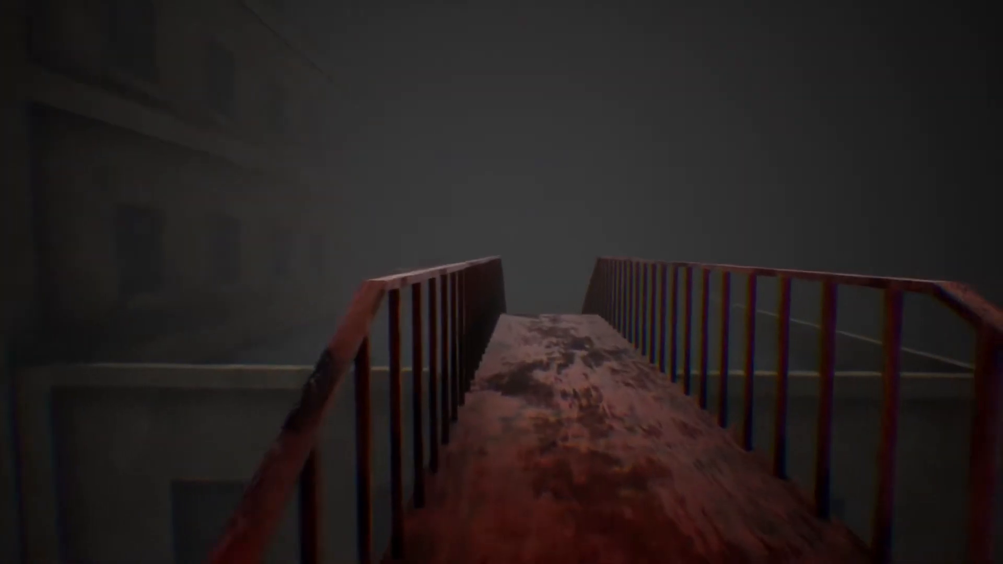
pyautogui.moveTo(502, 282)
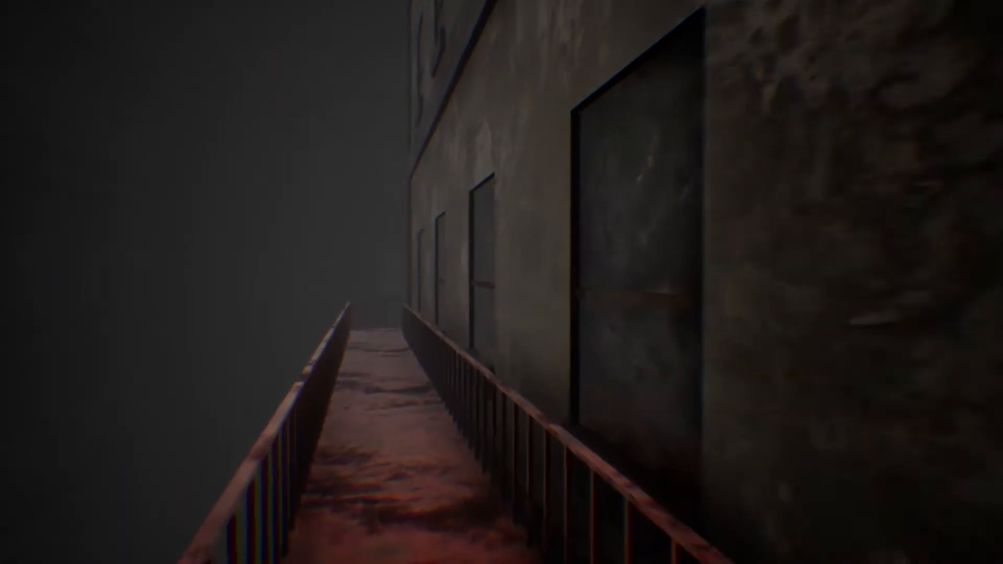
pyautogui.moveTo(501, 282)
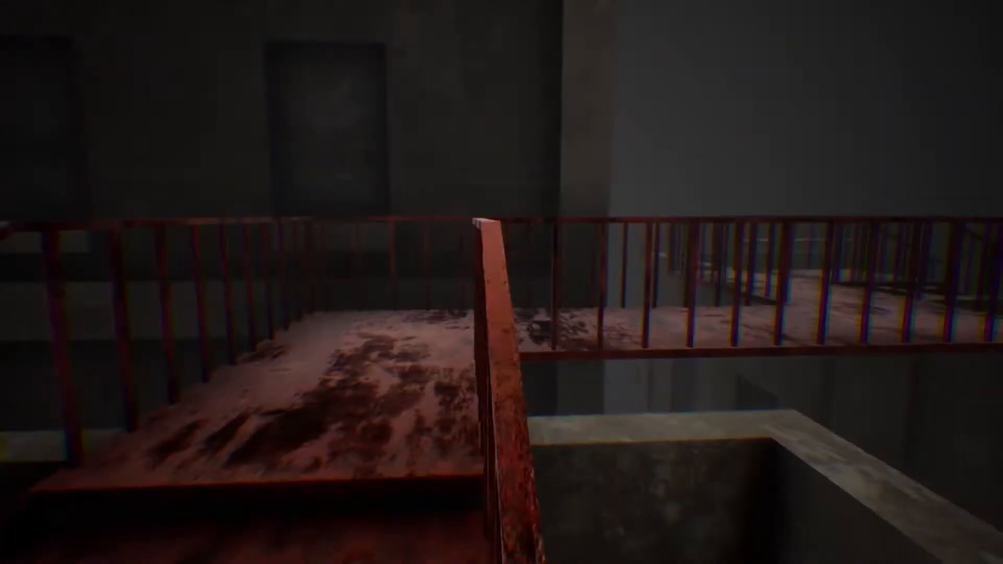
pyautogui.moveTo(501, 282)
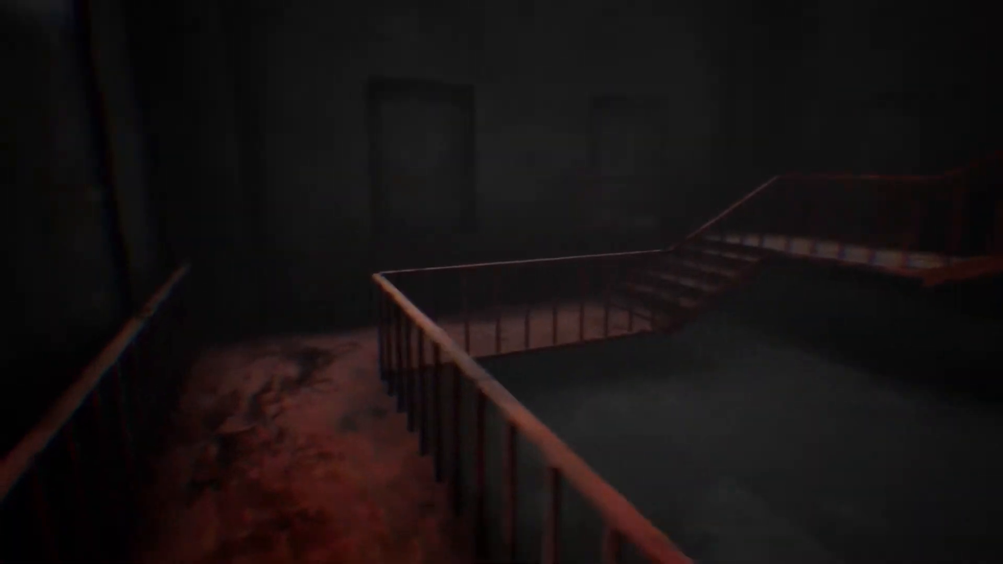
pyautogui.moveTo(501, 282)
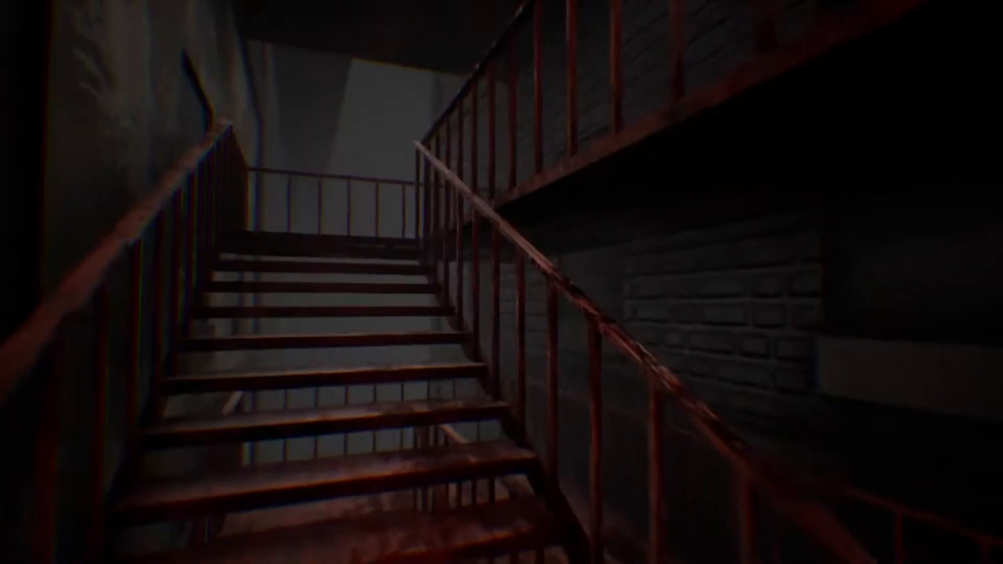
pyautogui.moveTo(501, 283)
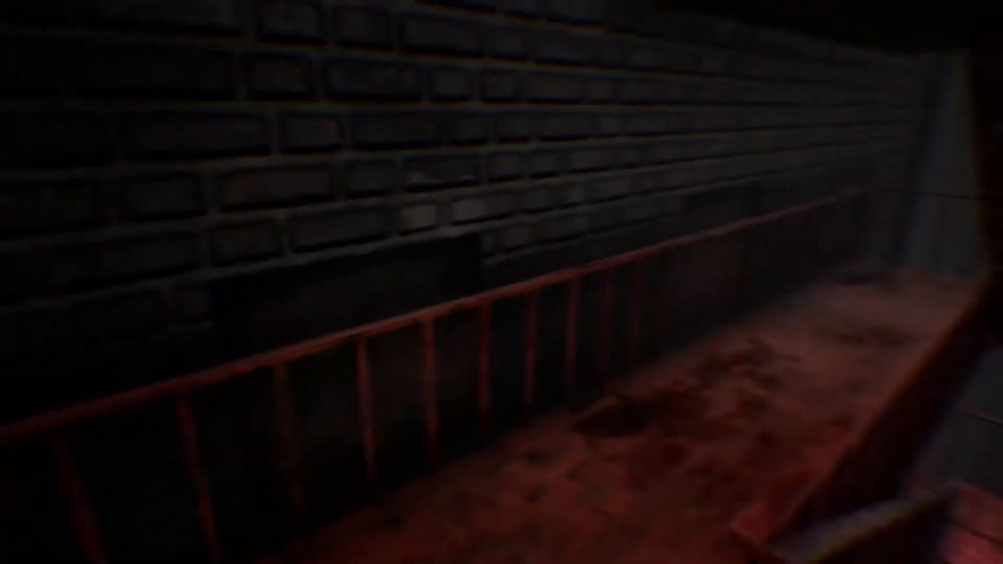
pyautogui.moveTo(501, 282)
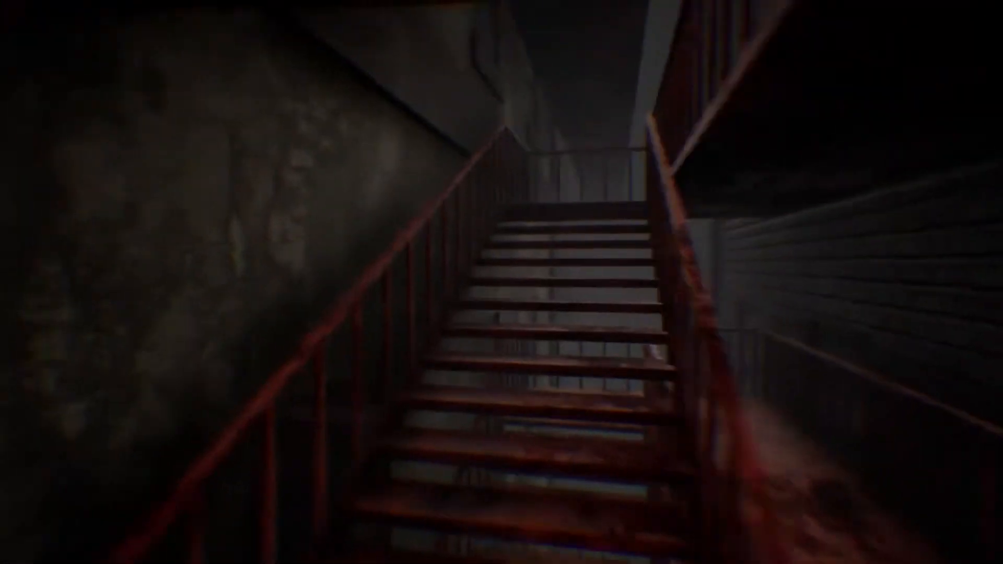
pyautogui.moveTo(502, 282)
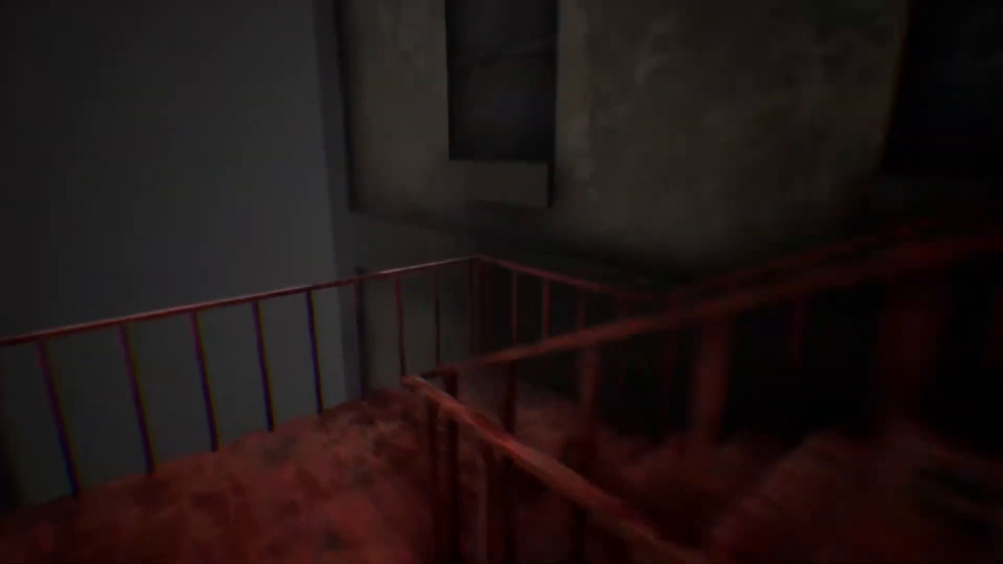
pyautogui.moveTo(501, 282)
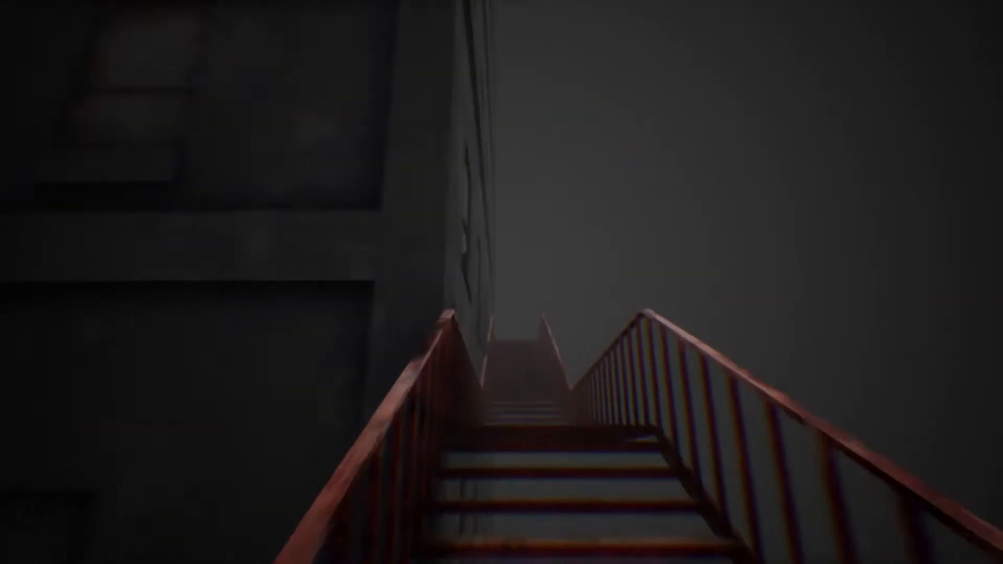
pyautogui.moveTo(502, 282)
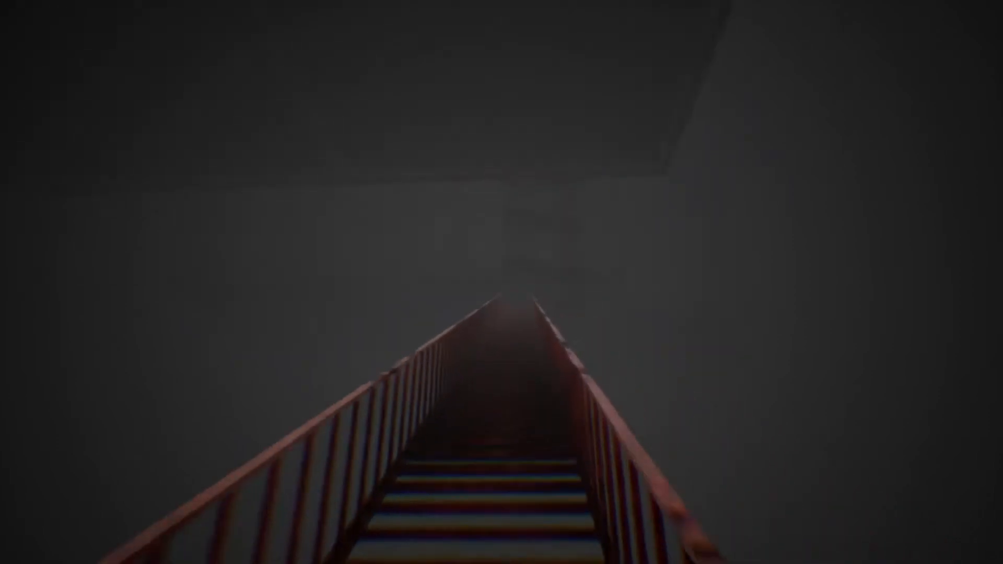
pyautogui.moveTo(501, 282)
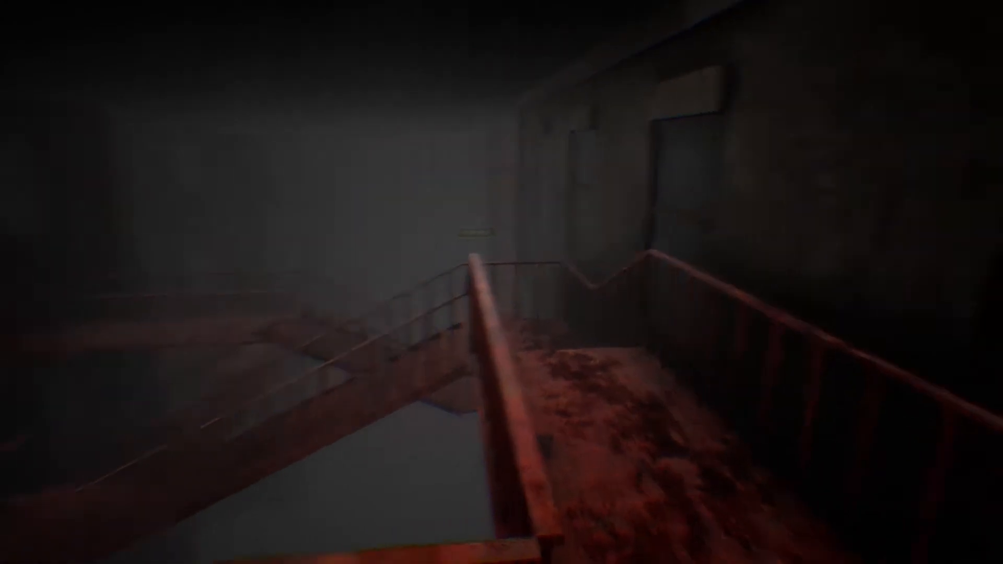
pyautogui.moveTo(501, 282)
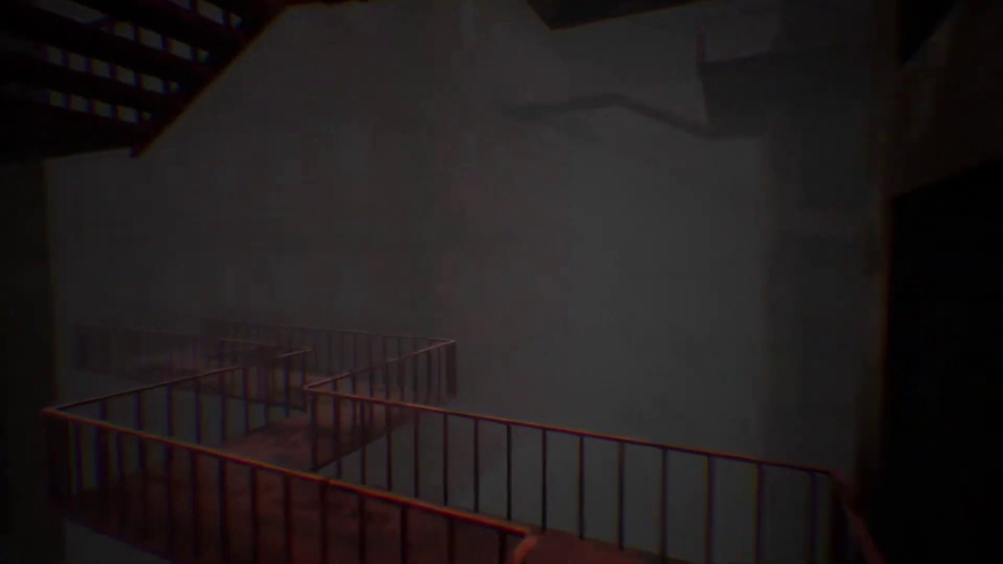
pyautogui.moveTo(502, 282)
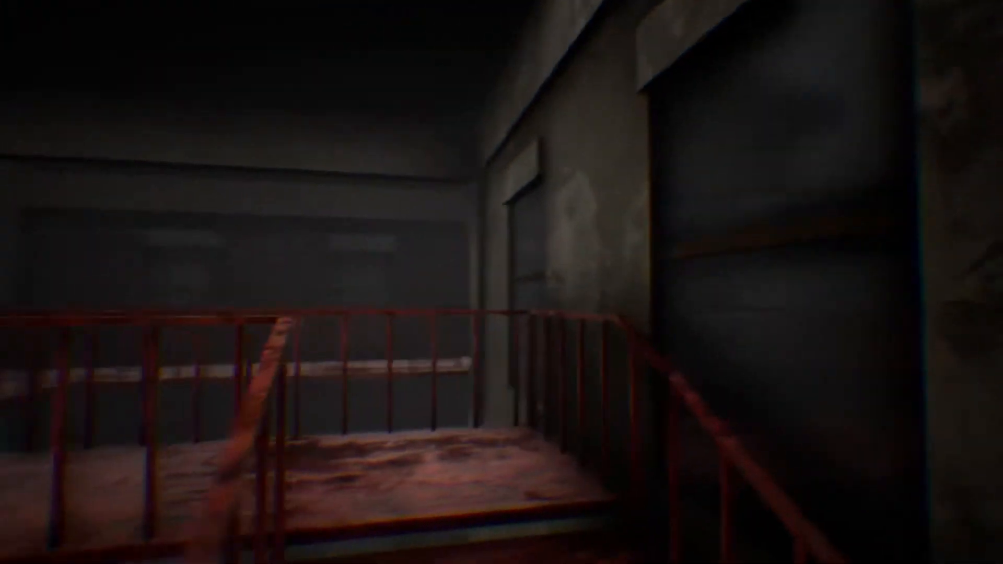
pyautogui.moveTo(502, 282)
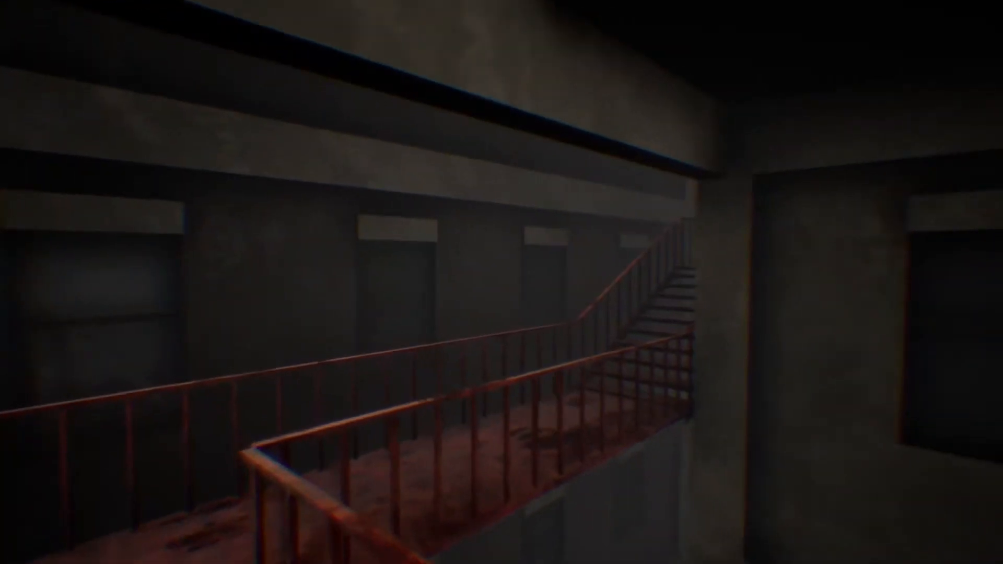
pyautogui.moveTo(501, 282)
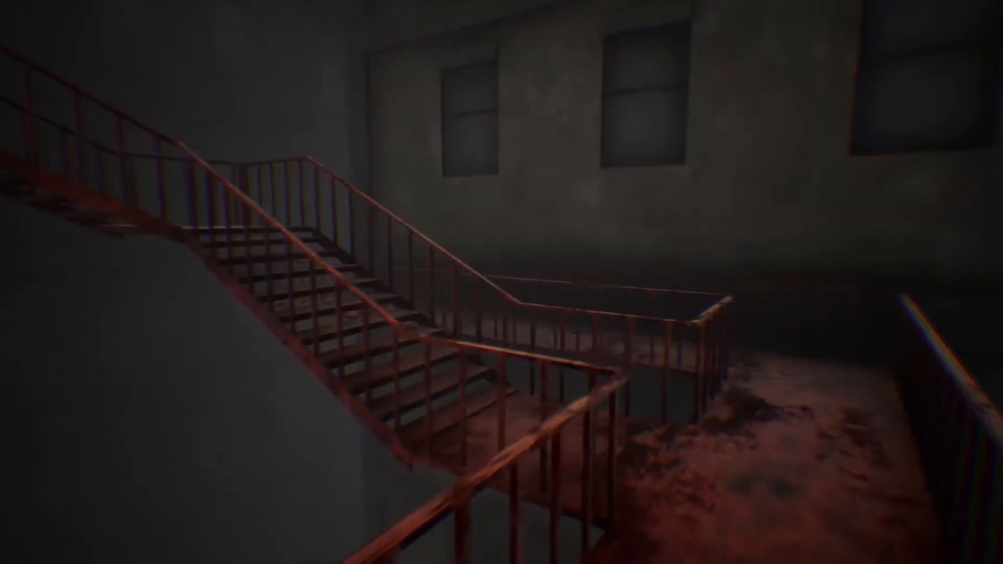
pyautogui.moveTo(501, 282)
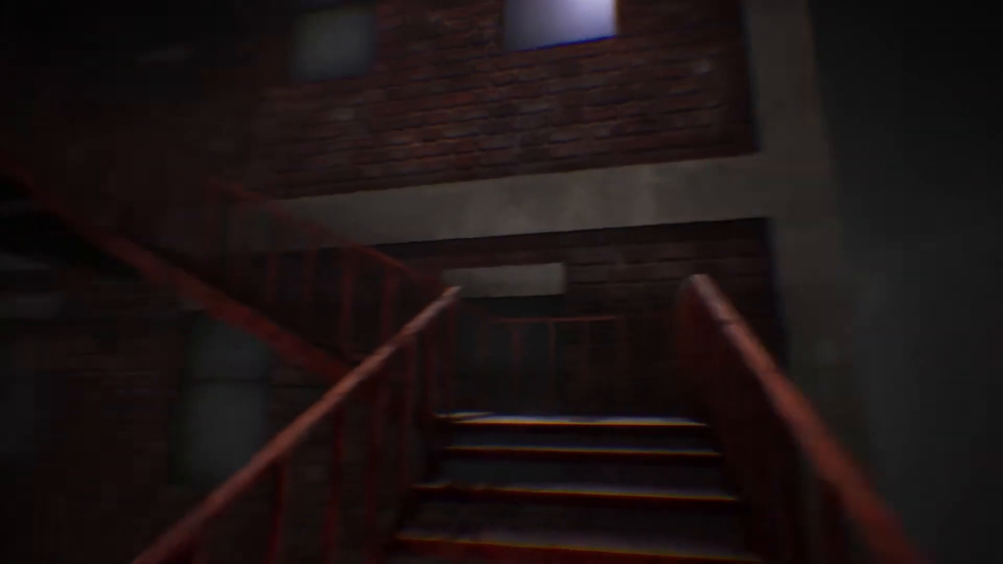
pyautogui.moveTo(501, 282)
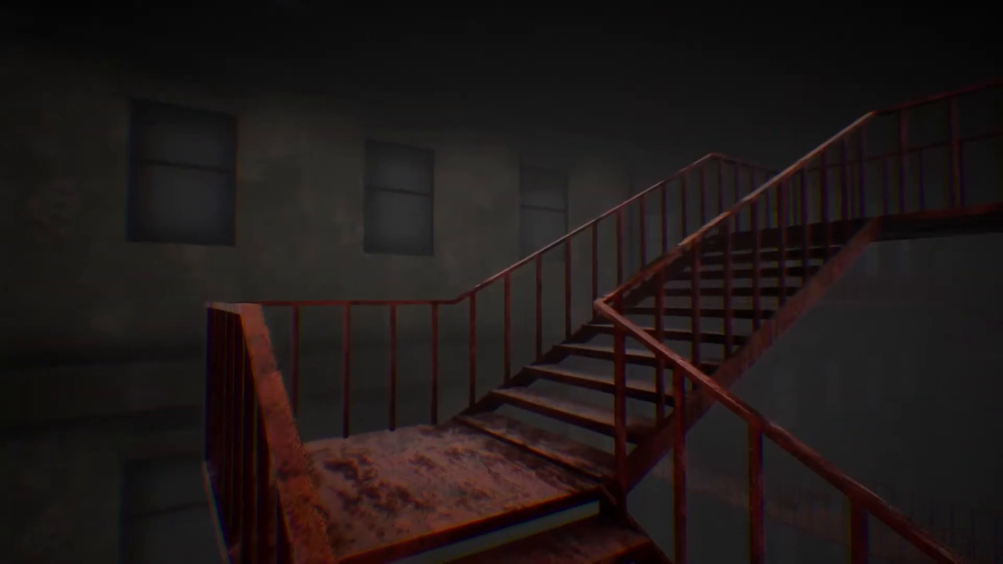
pyautogui.moveTo(501, 282)
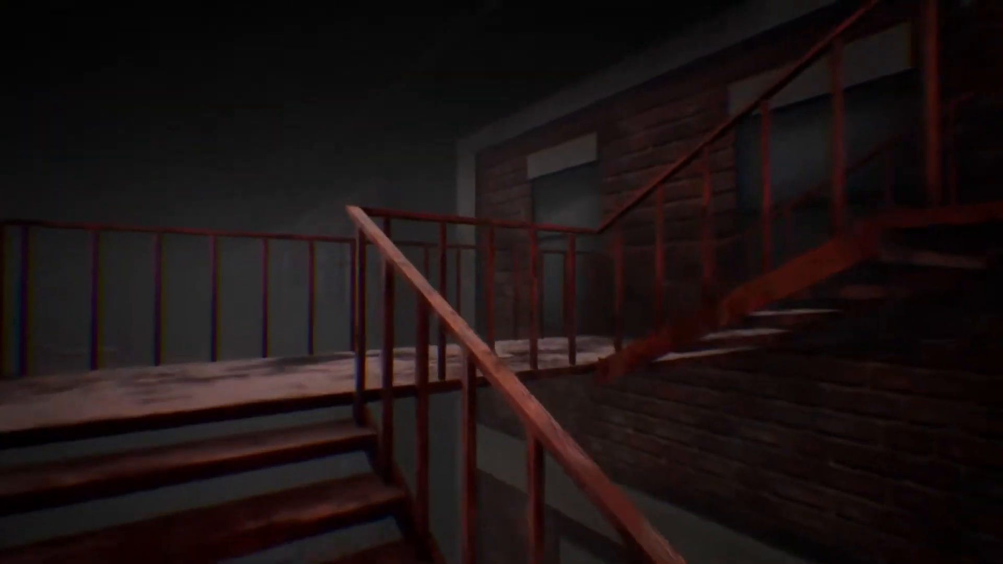
pyautogui.moveTo(502, 282)
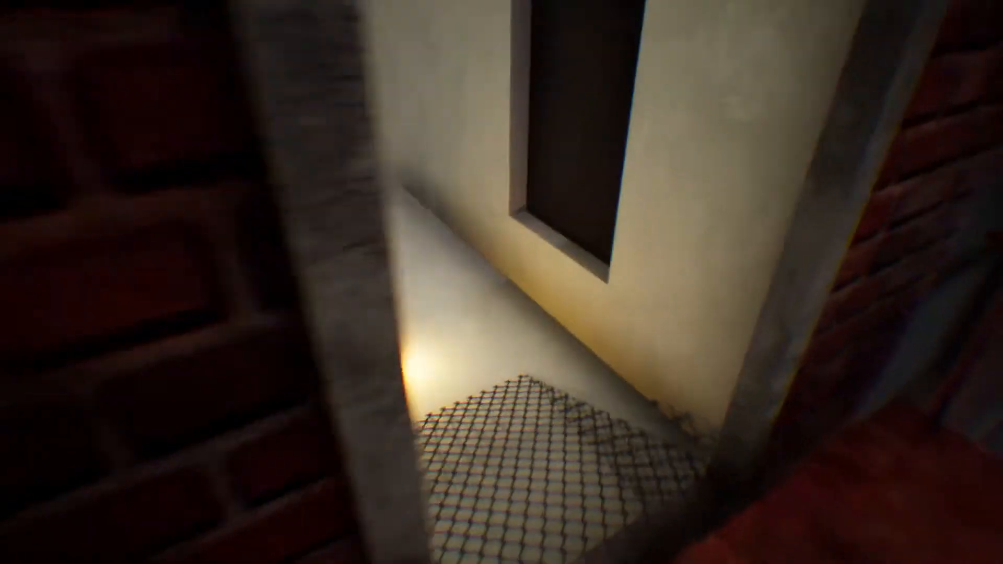